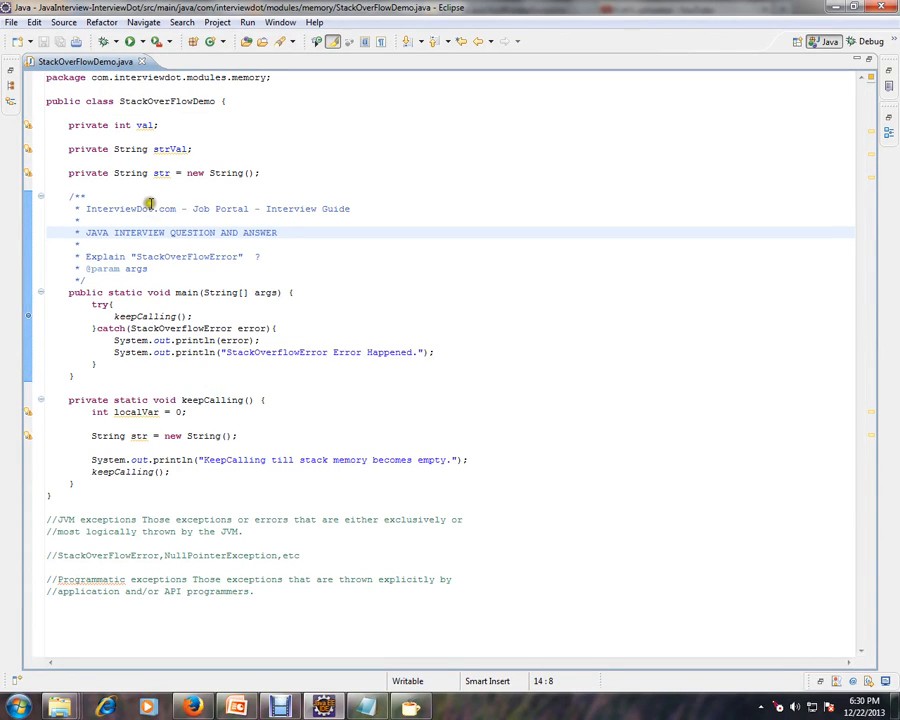
- Highlight the InterviewDot.com name and then the word StackOverflowError in the Javadoc comment
double_click(130, 208)
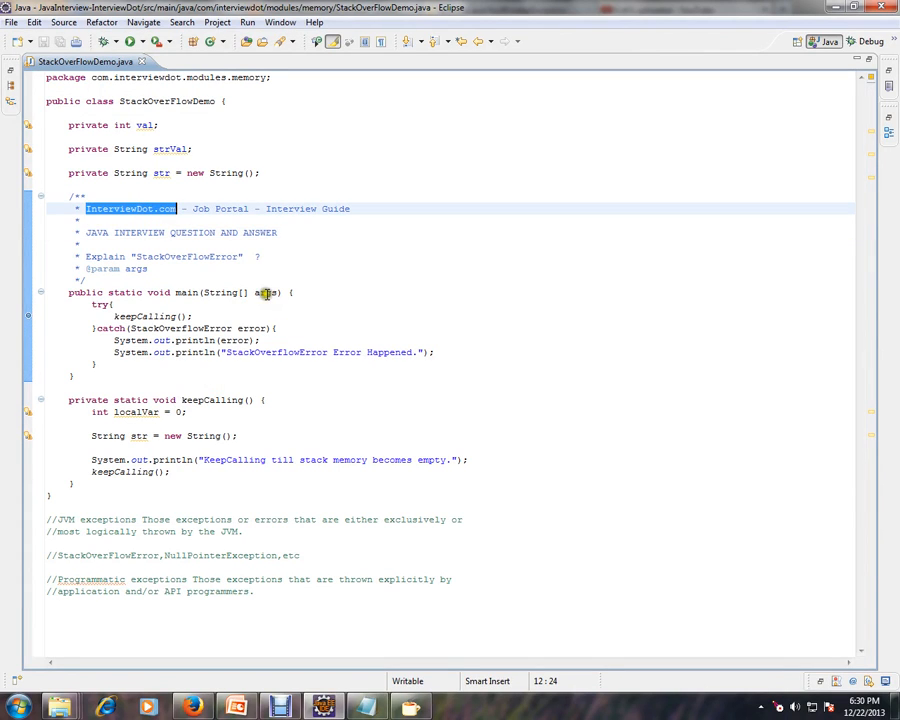
mouse_move(296, 242)
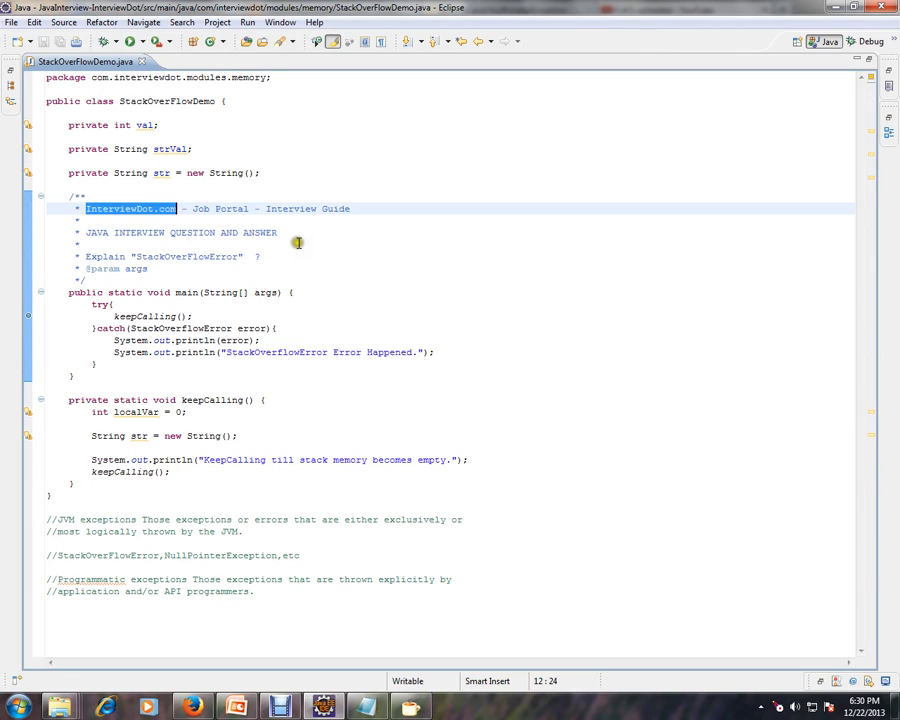
click(302, 244)
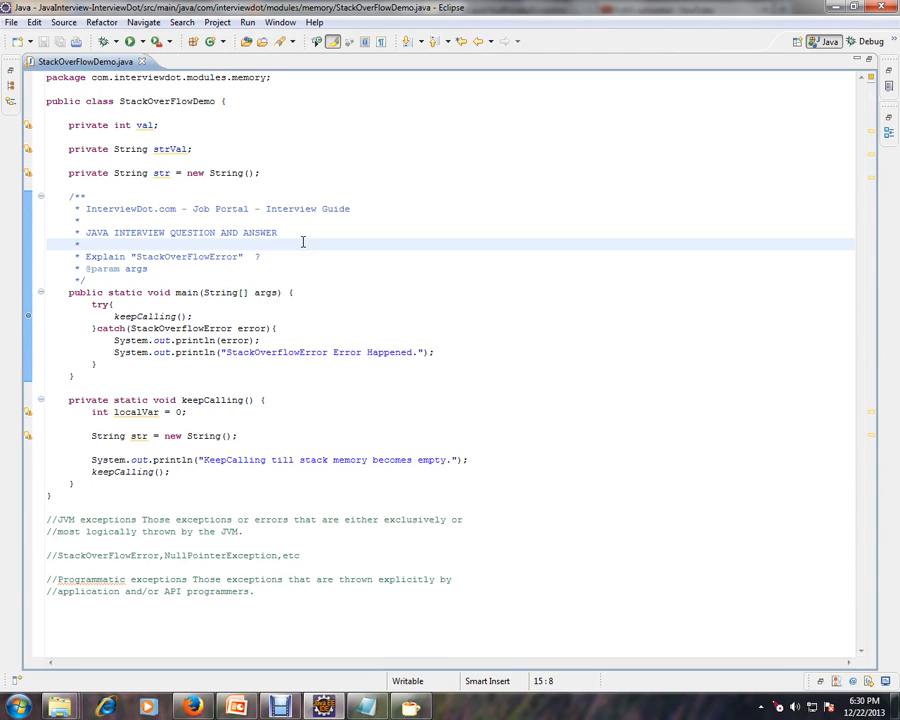
double_click(188, 256)
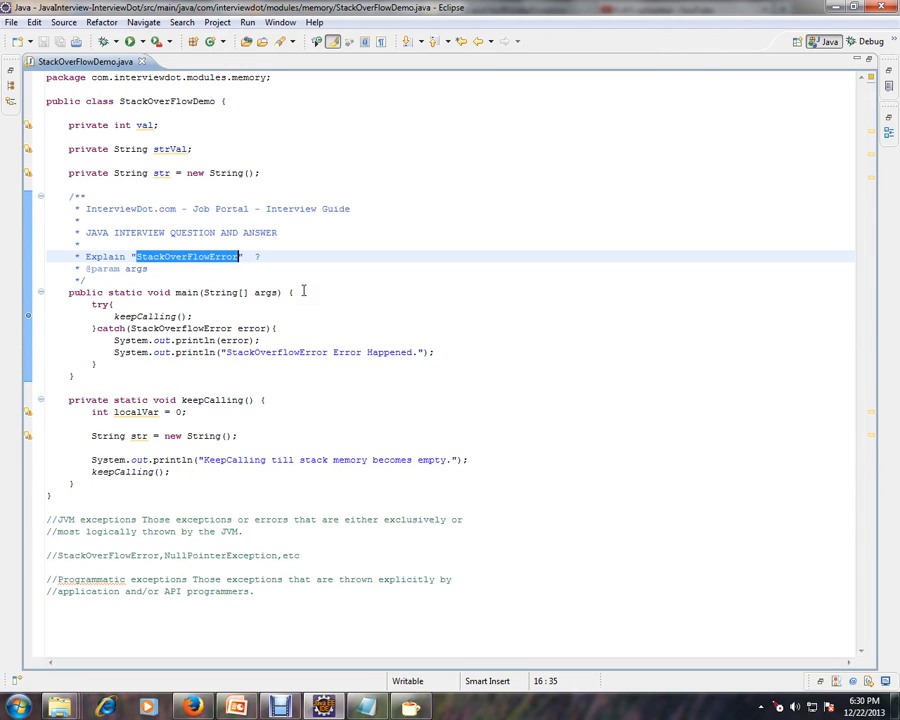
mouse_move(116, 110)
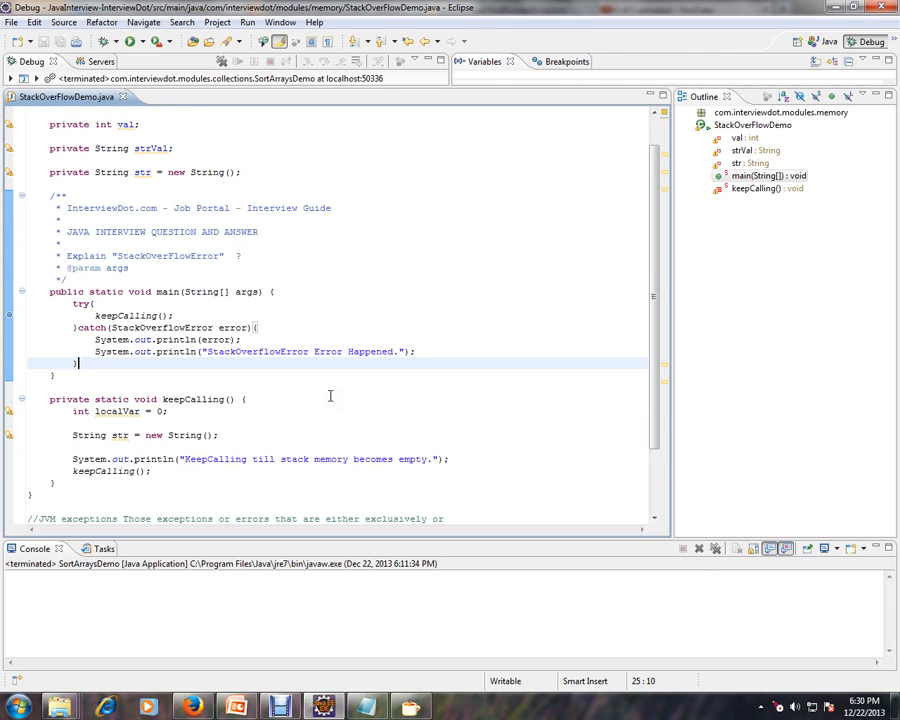
scroll(down, 3)
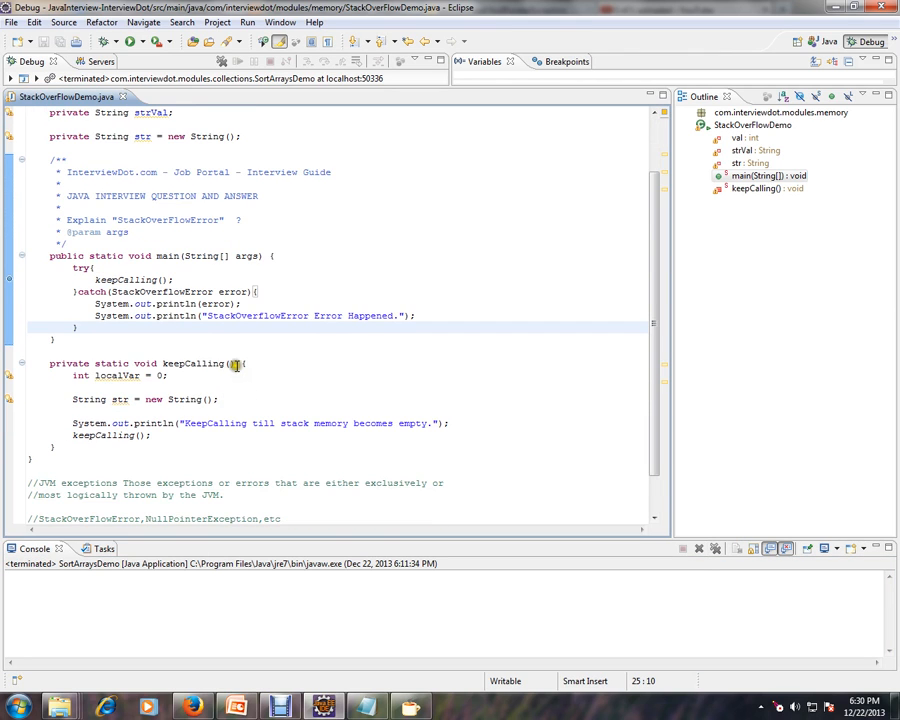
scroll(down, 3)
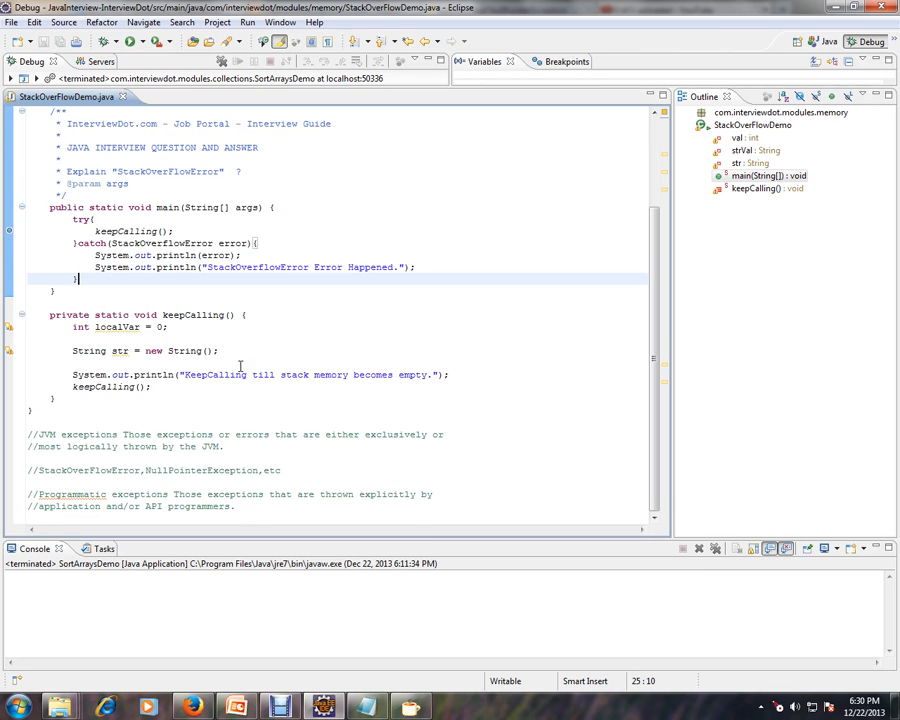
mouse_move(260, 304)
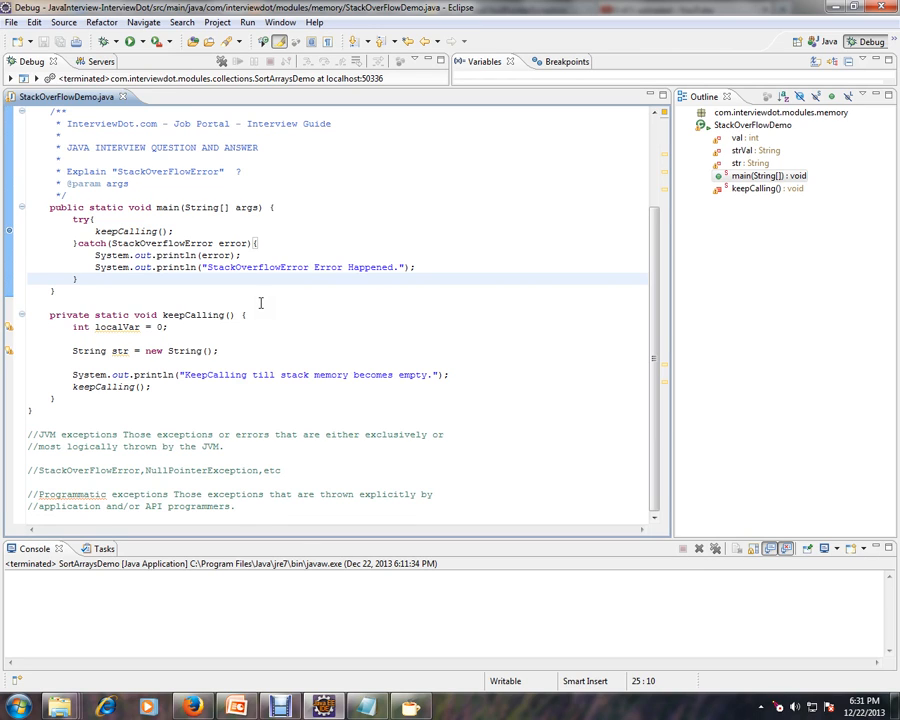
mouse_move(276, 304)
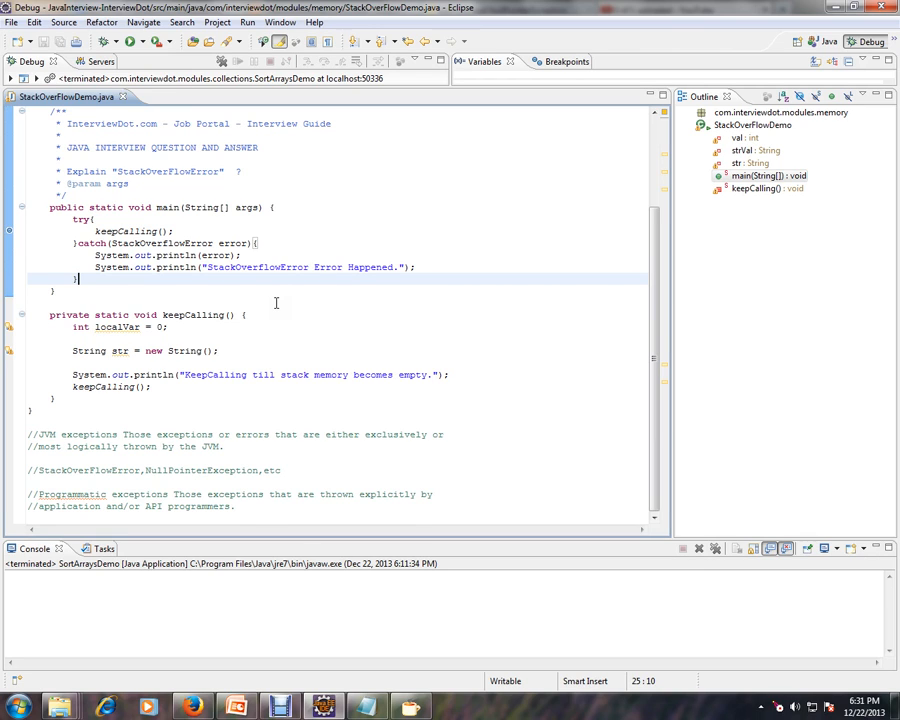
mouse_move(176, 236)
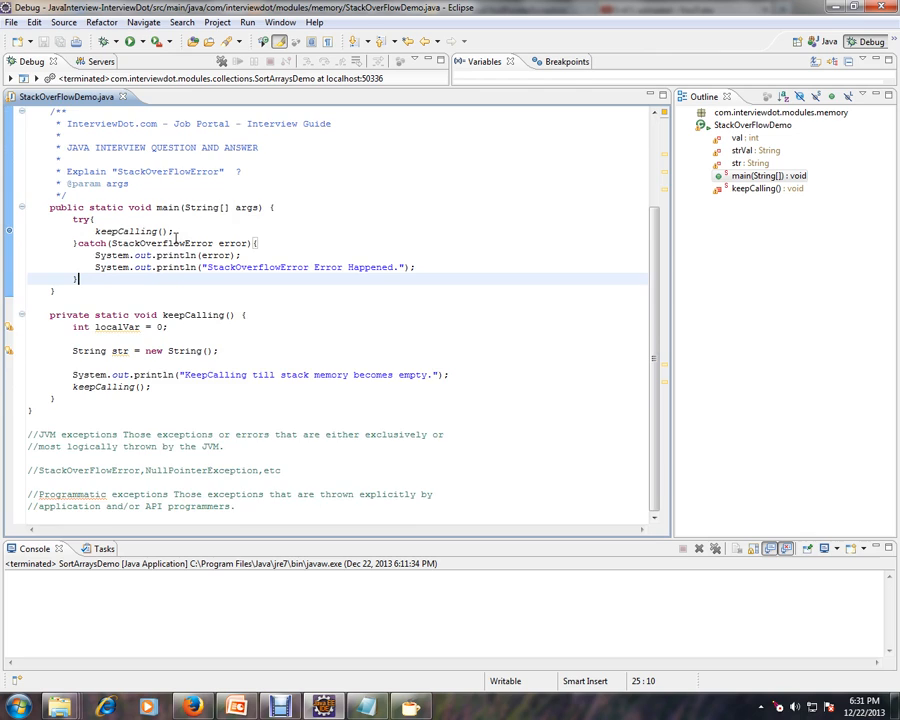
scroll(up, 3)
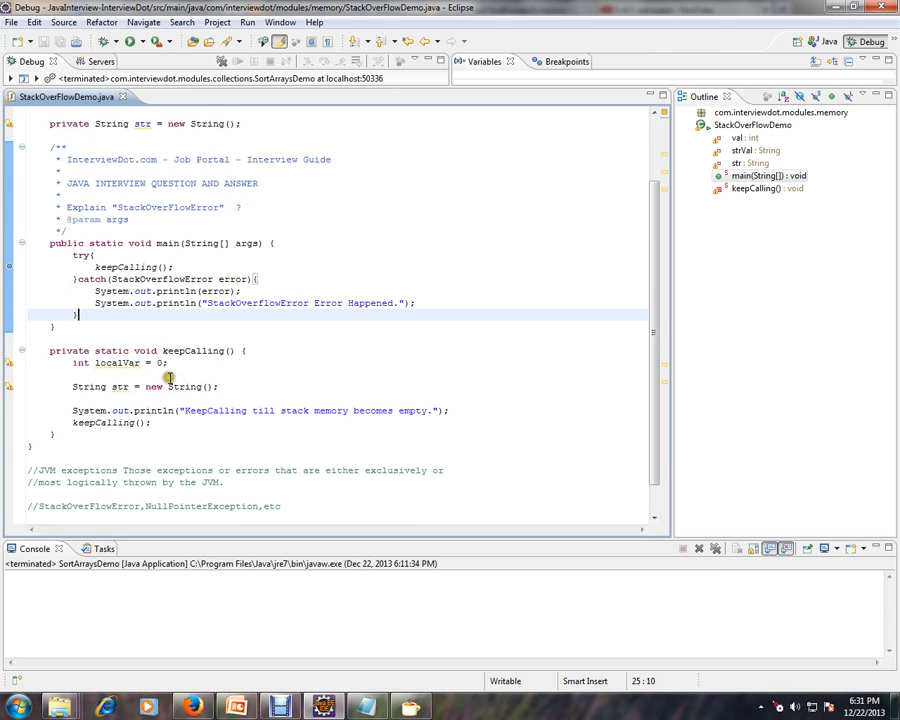
- Mark the keepCalling occurrences and launch StackOverflowDemo under the debugger
double_click(192, 350)
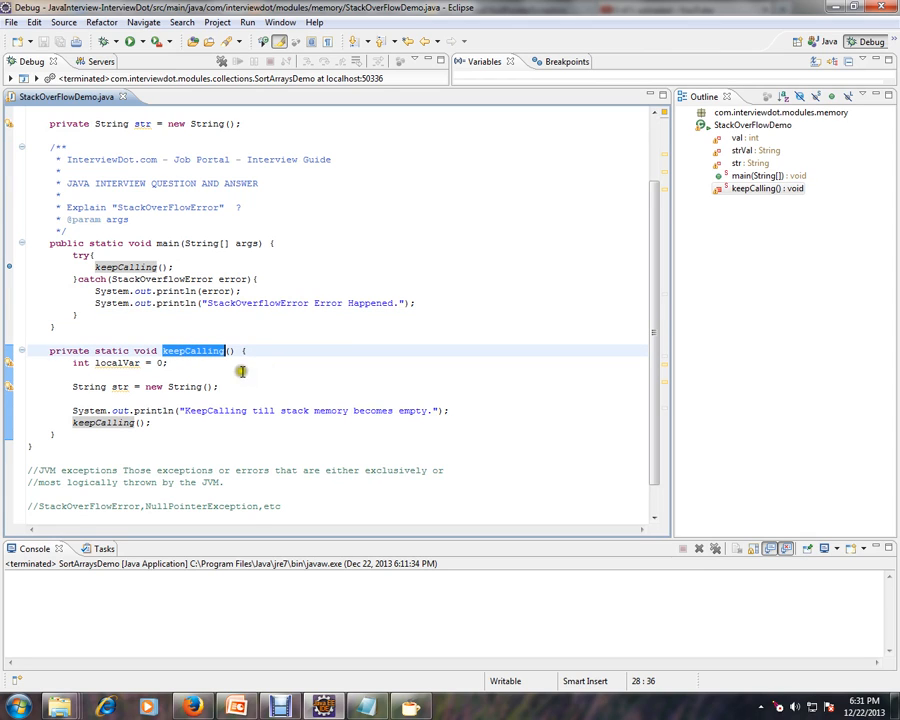
mouse_move(204, 364)
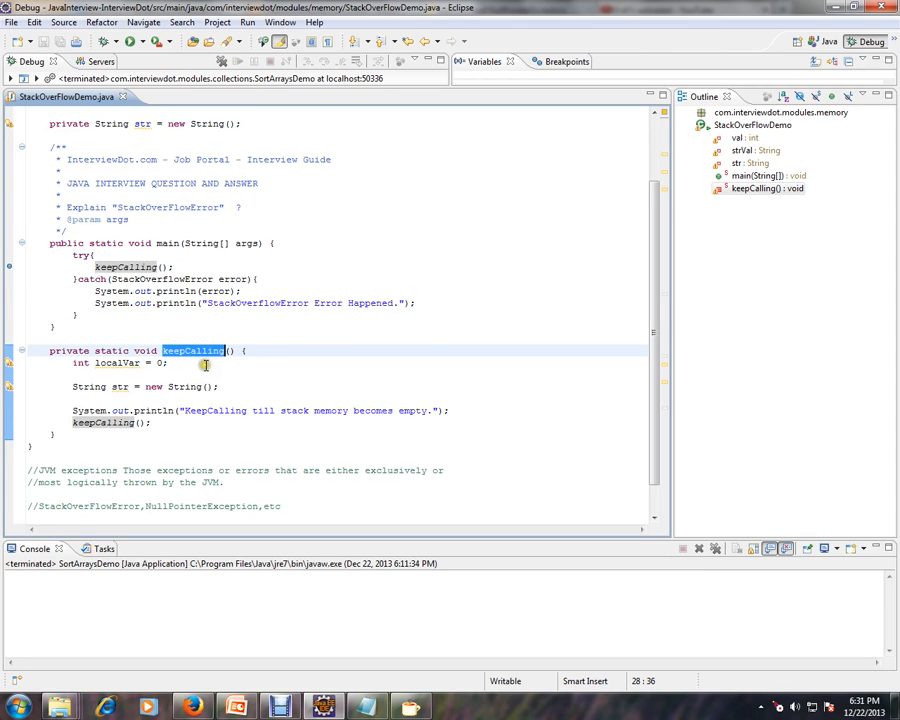
click(184, 266)
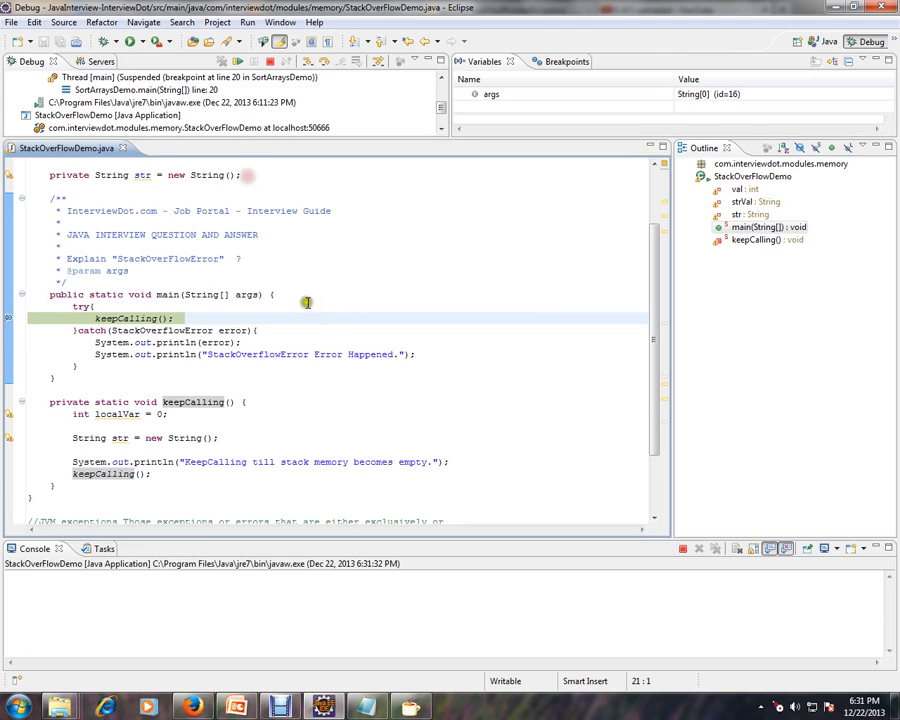
- Select the paused main frame, step through keepCalling with F6 and resume so KeepCalling lines repeat
click(440, 106)
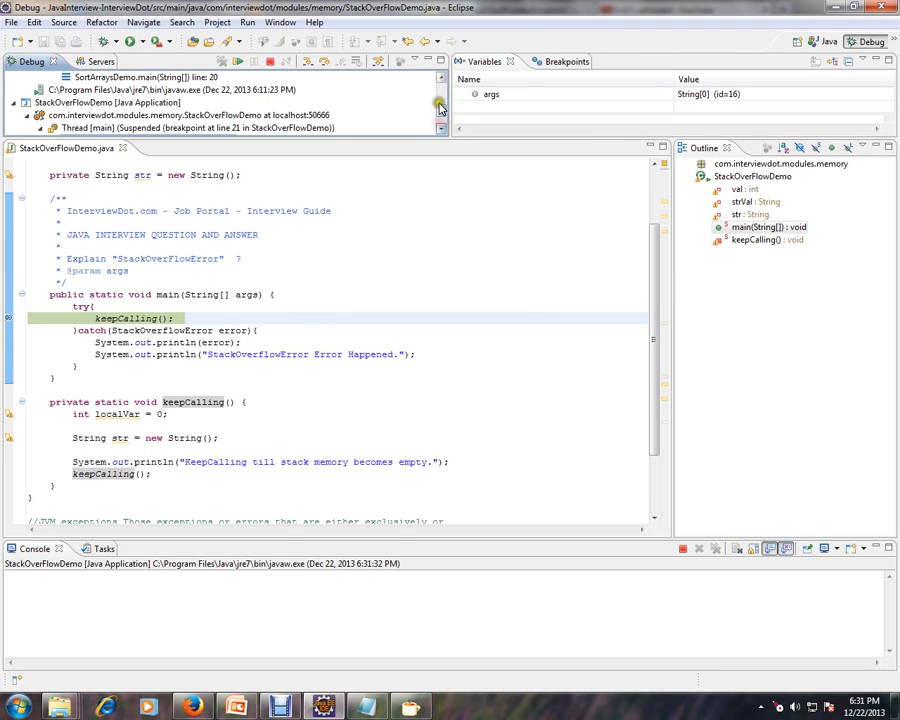
click(440, 128)
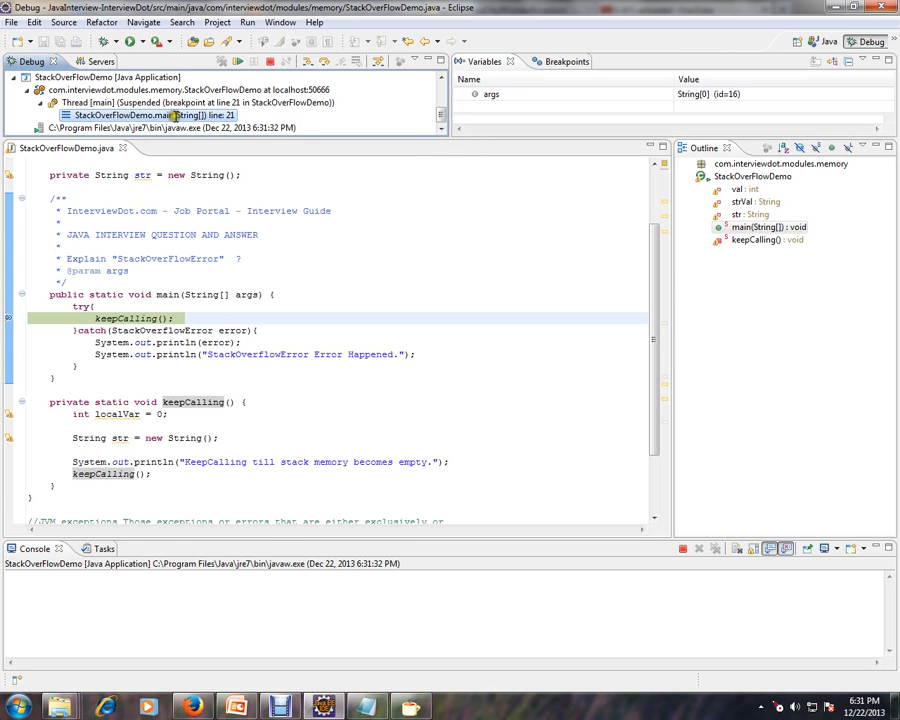
scroll(down, 3)
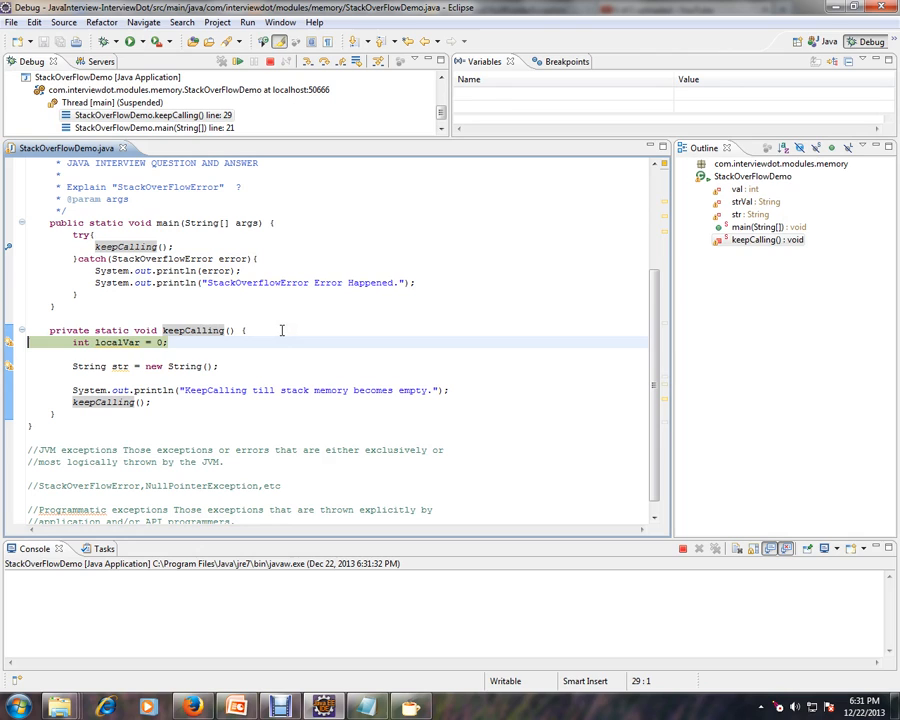
key(F6)
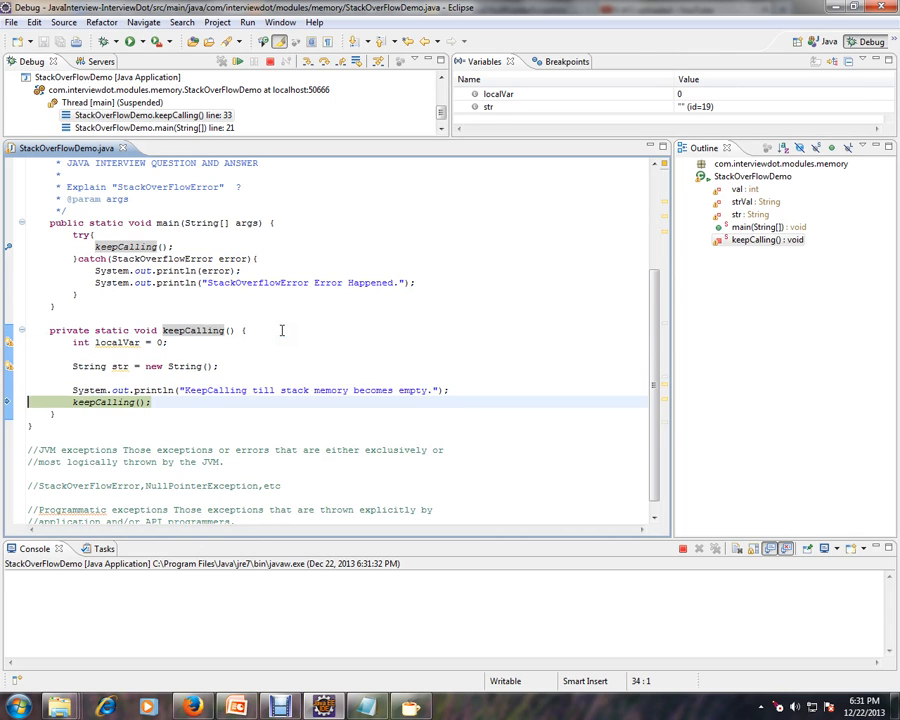
click(236, 60)
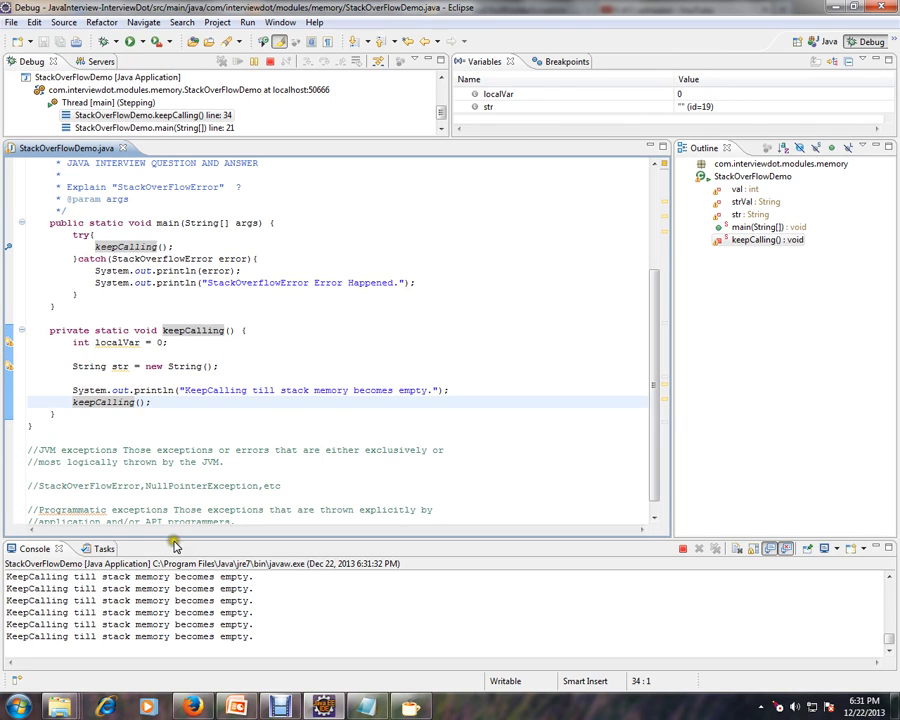
- Enlarge the Console and resume until main's catch block prints the StackOverflowError and 'Error Happened'
drag(192, 548, 192, 444)
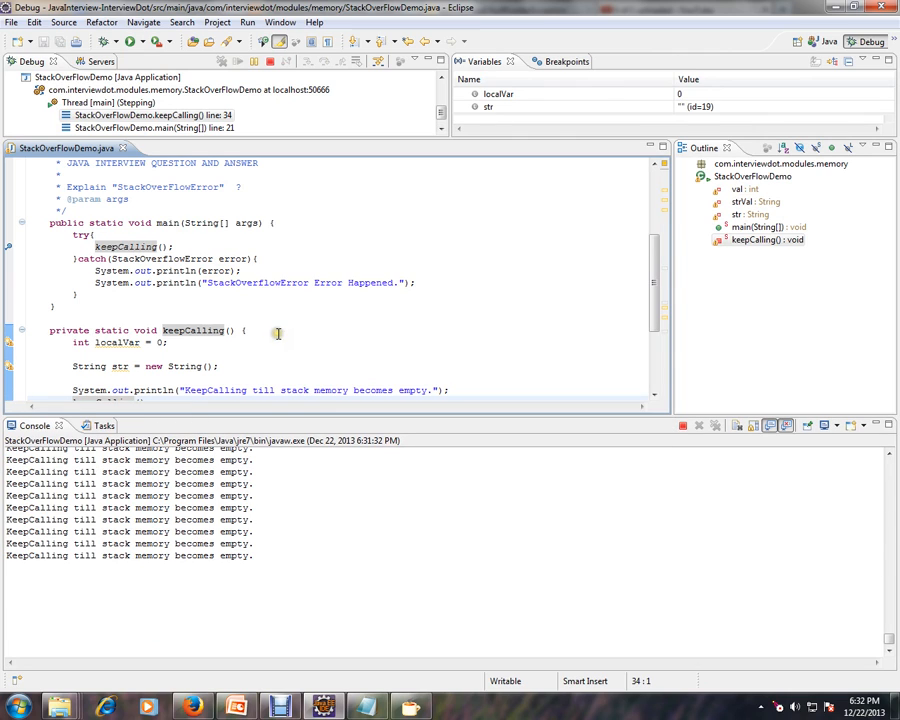
click(254, 330)
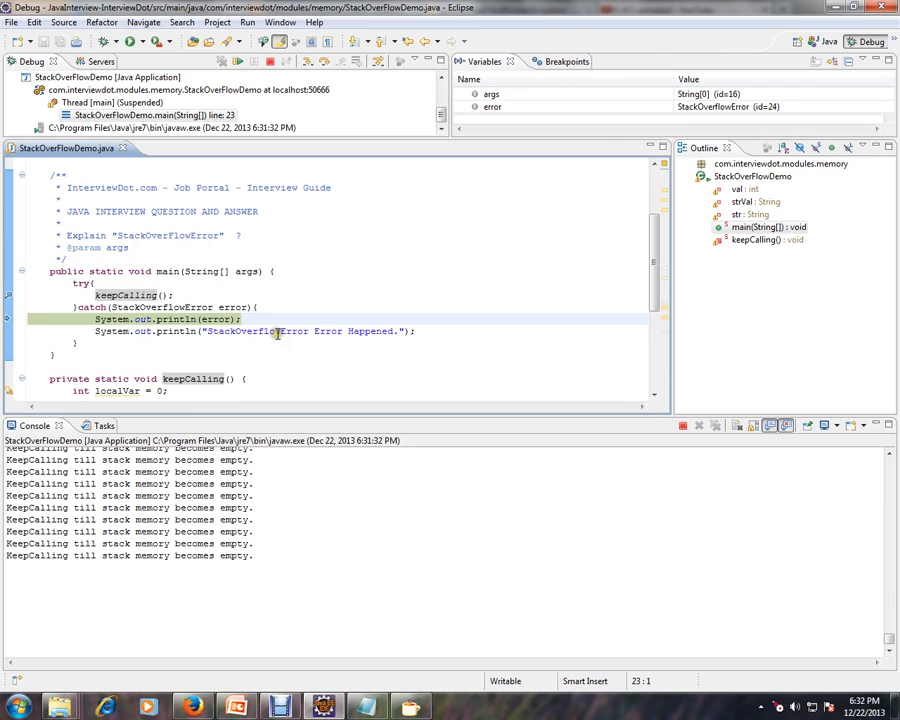
mouse_move(232, 308)
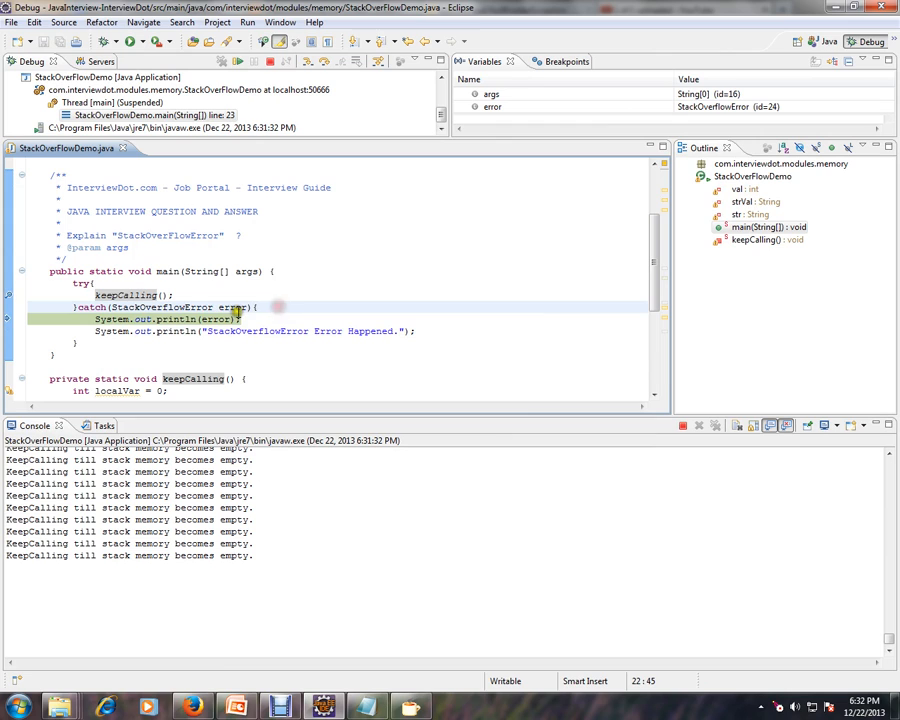
double_click(124, 294)
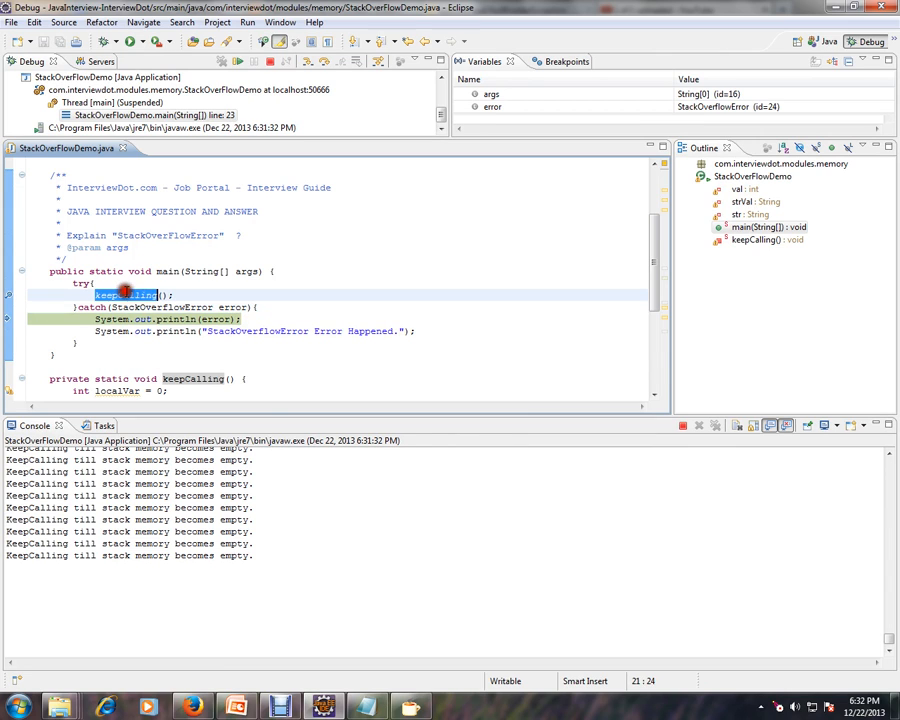
scroll(down, 3)
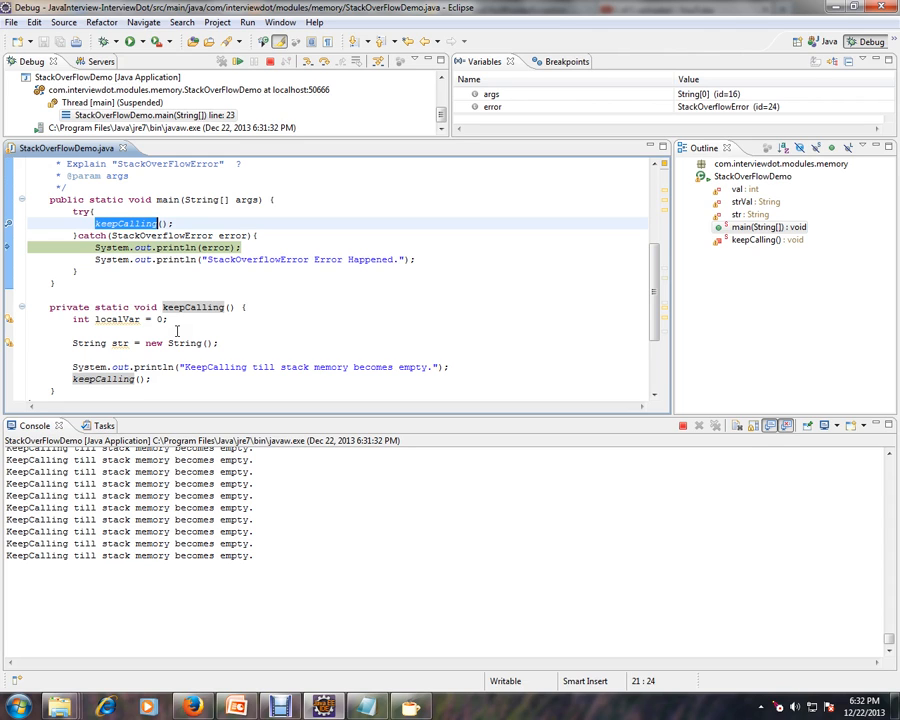
mouse_move(228, 236)
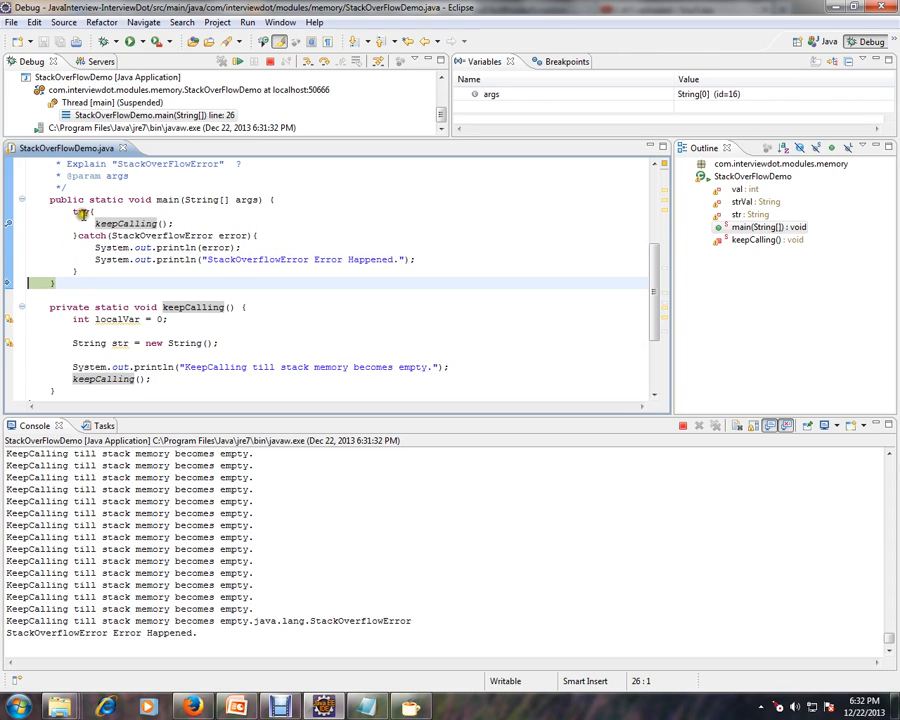
double_click(128, 224)
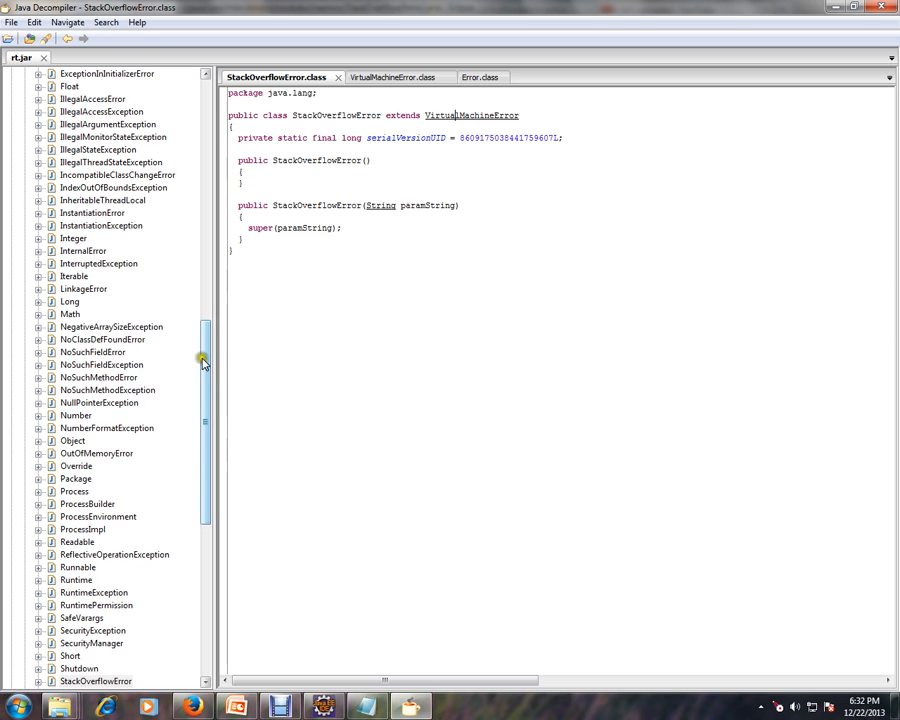
- Scroll the decompiled StackOverflowError source and highlight every StackOverflowError occurrence
scroll(up, 3)
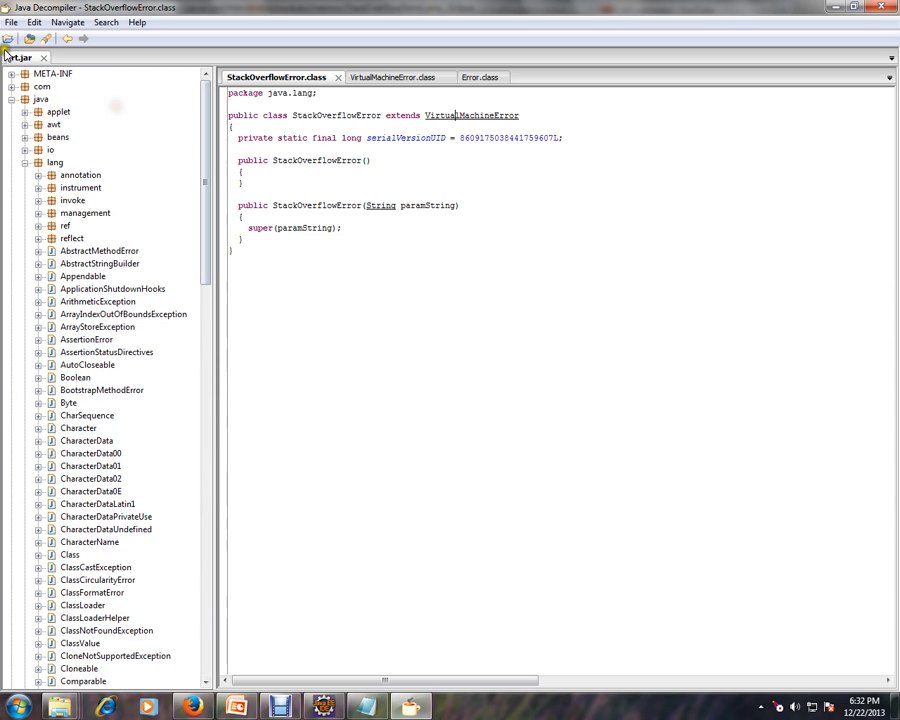
scroll(down, 3)
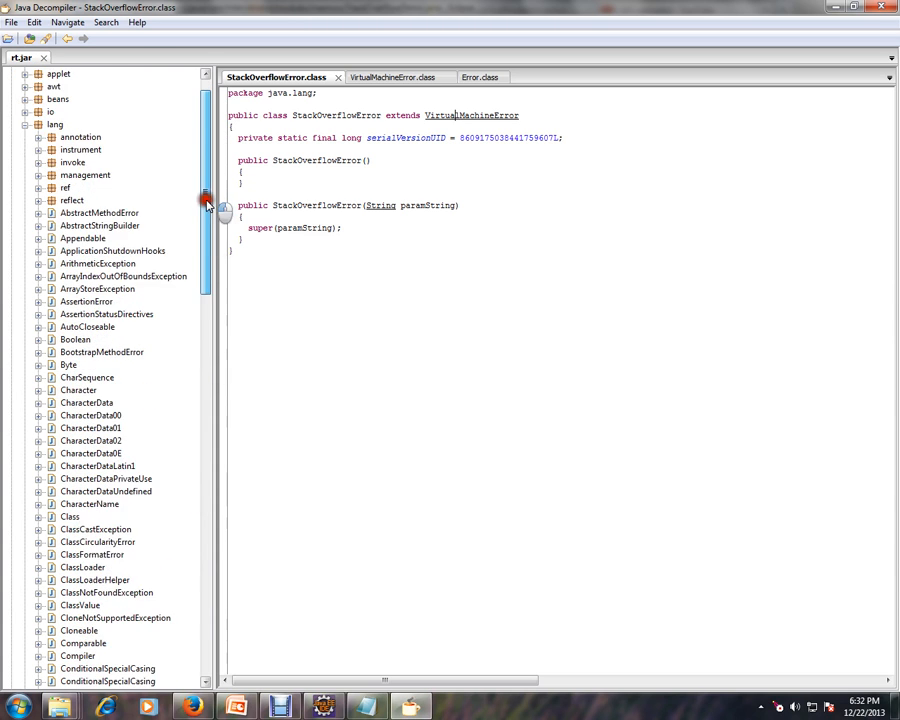
scroll(down, 3)
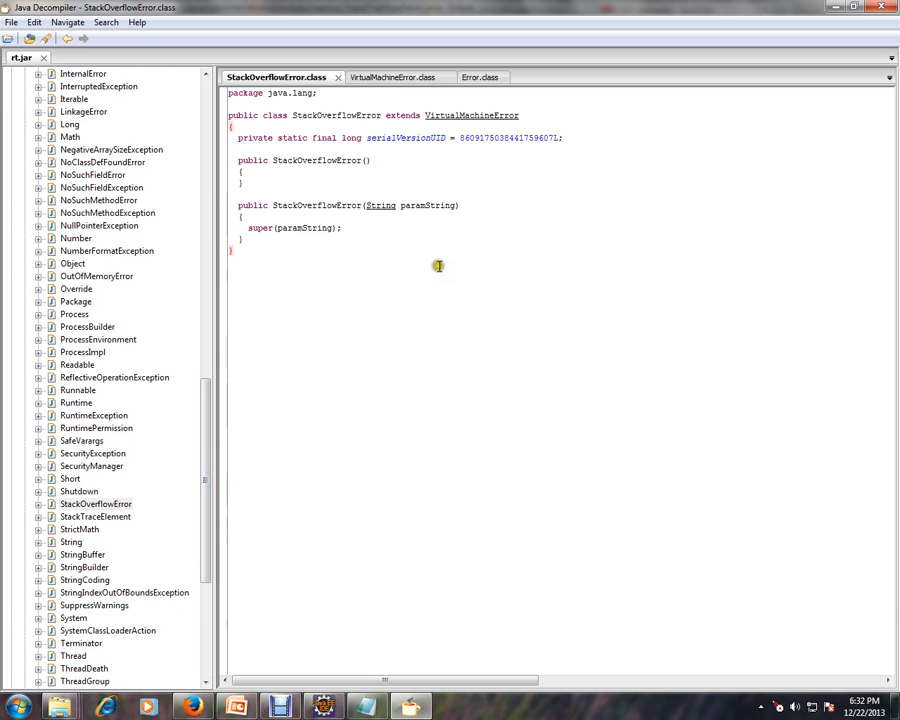
double_click(336, 114)
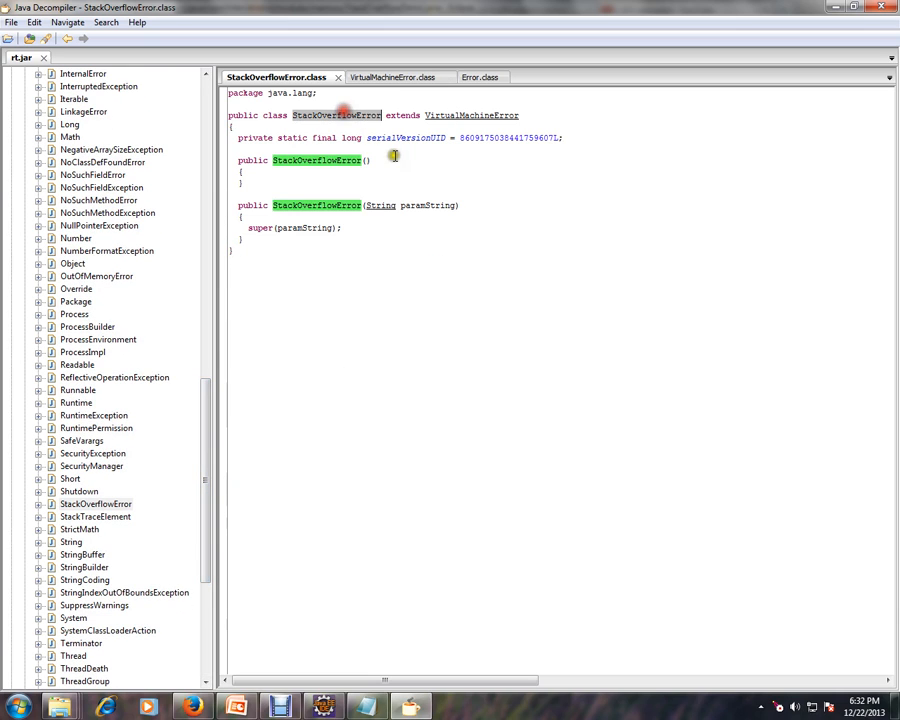
mouse_move(508, 118)
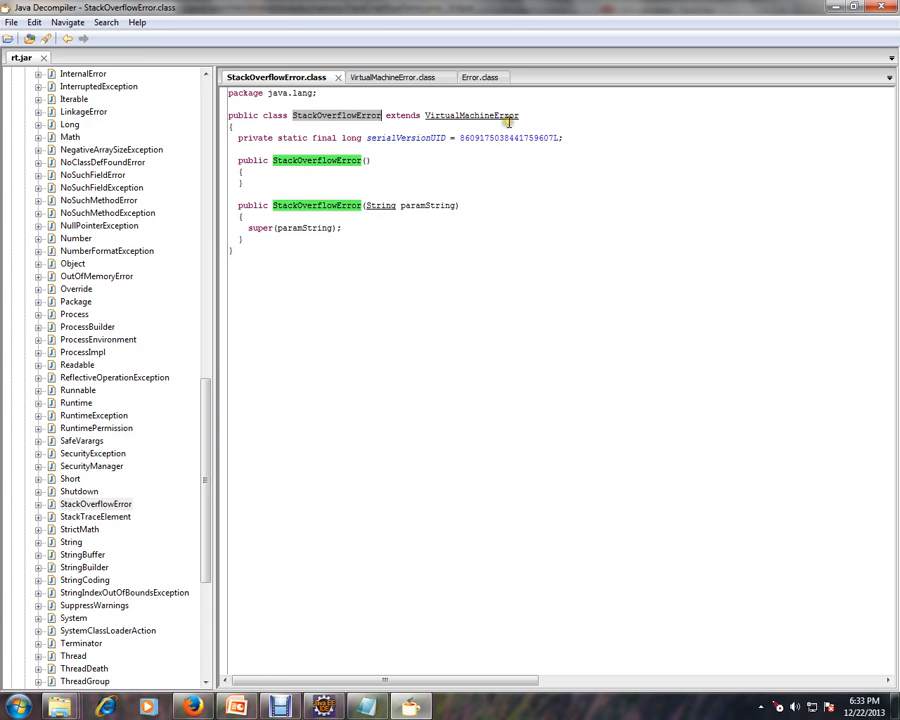
mouse_move(508, 176)
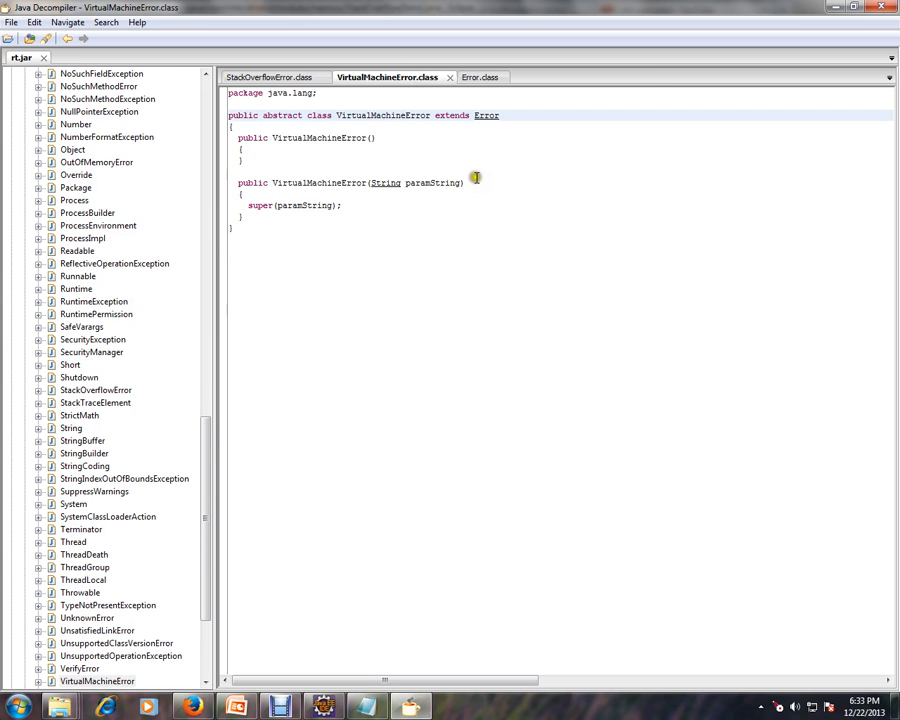
mouse_move(504, 96)
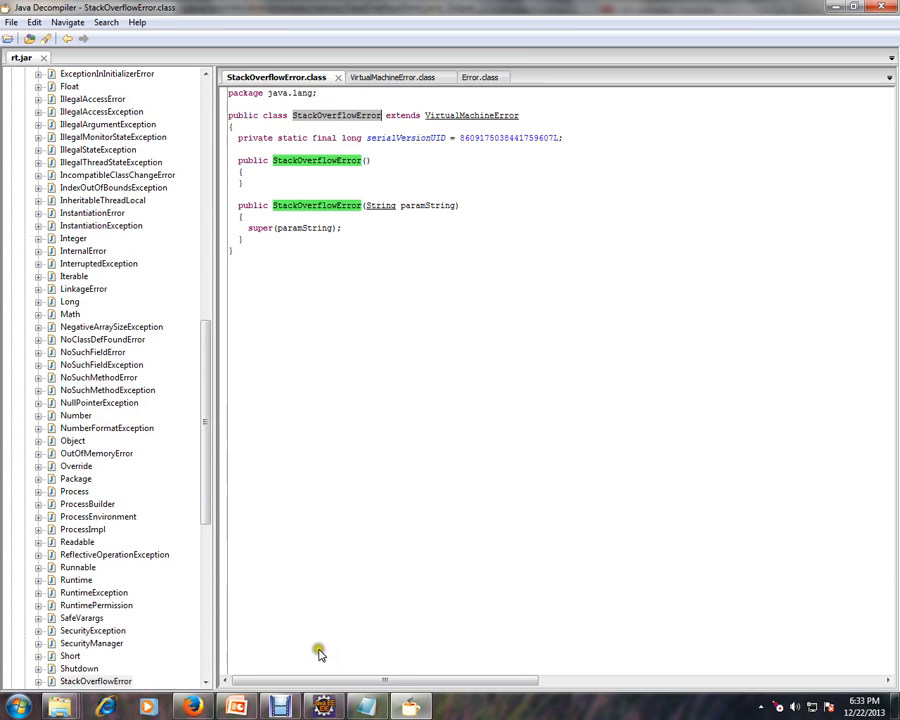
- Return from Java Decompiler to Eclipse with StackOverflowDemo.java in the editor
click(322, 708)
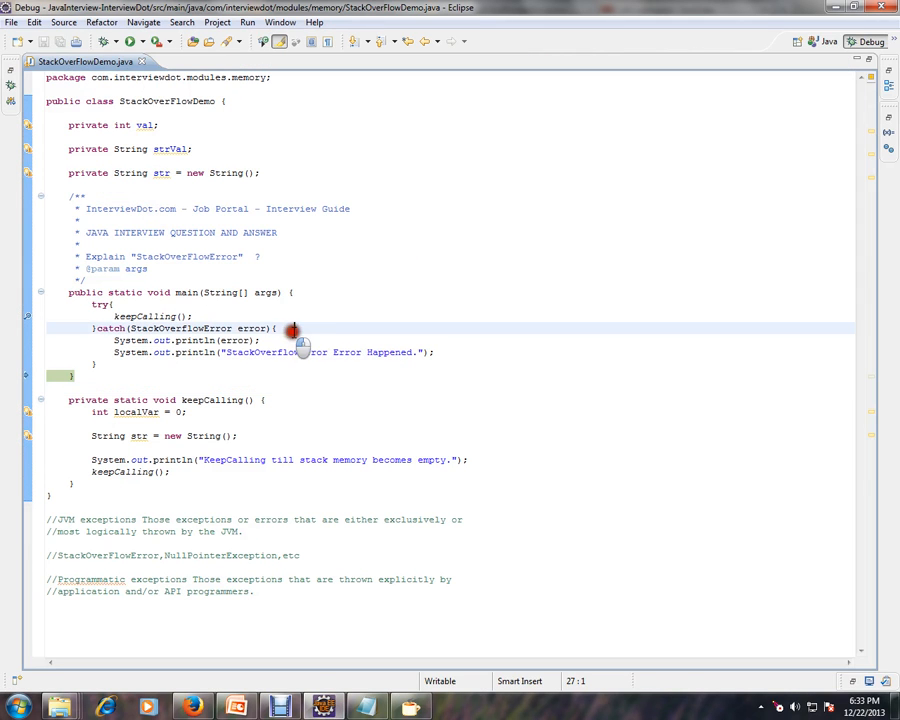
click(328, 338)
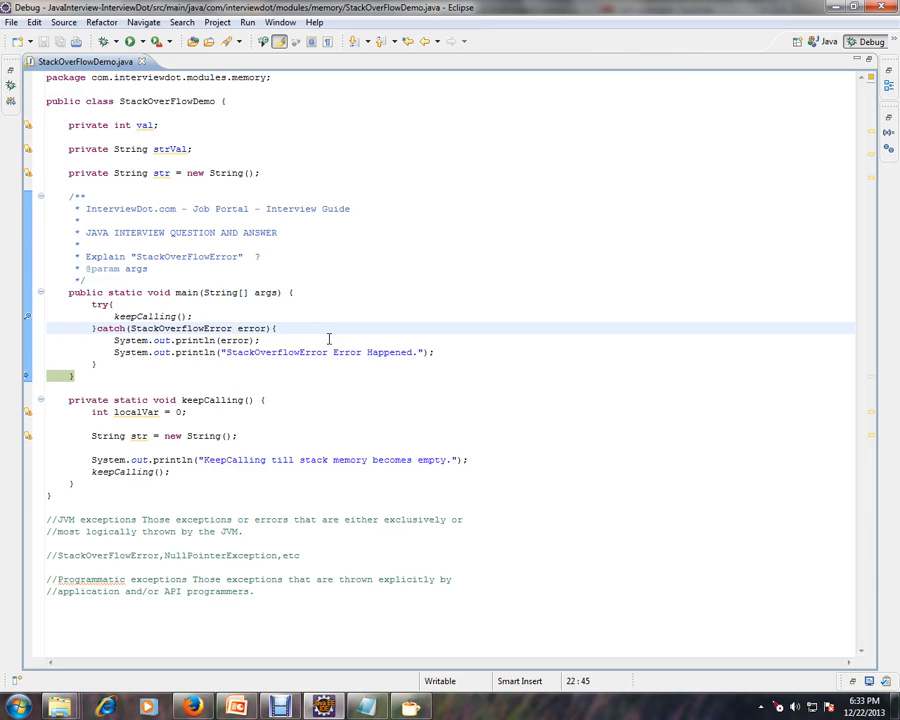